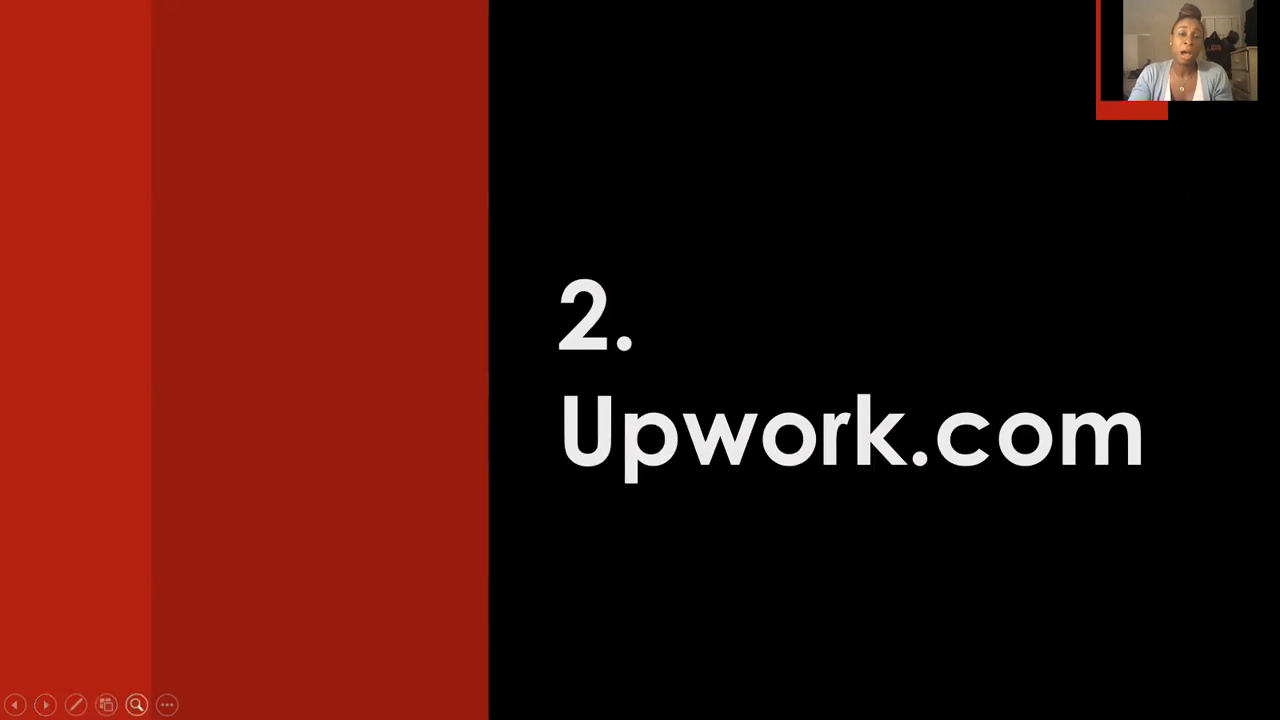
pyautogui.moveTo(284, 632)
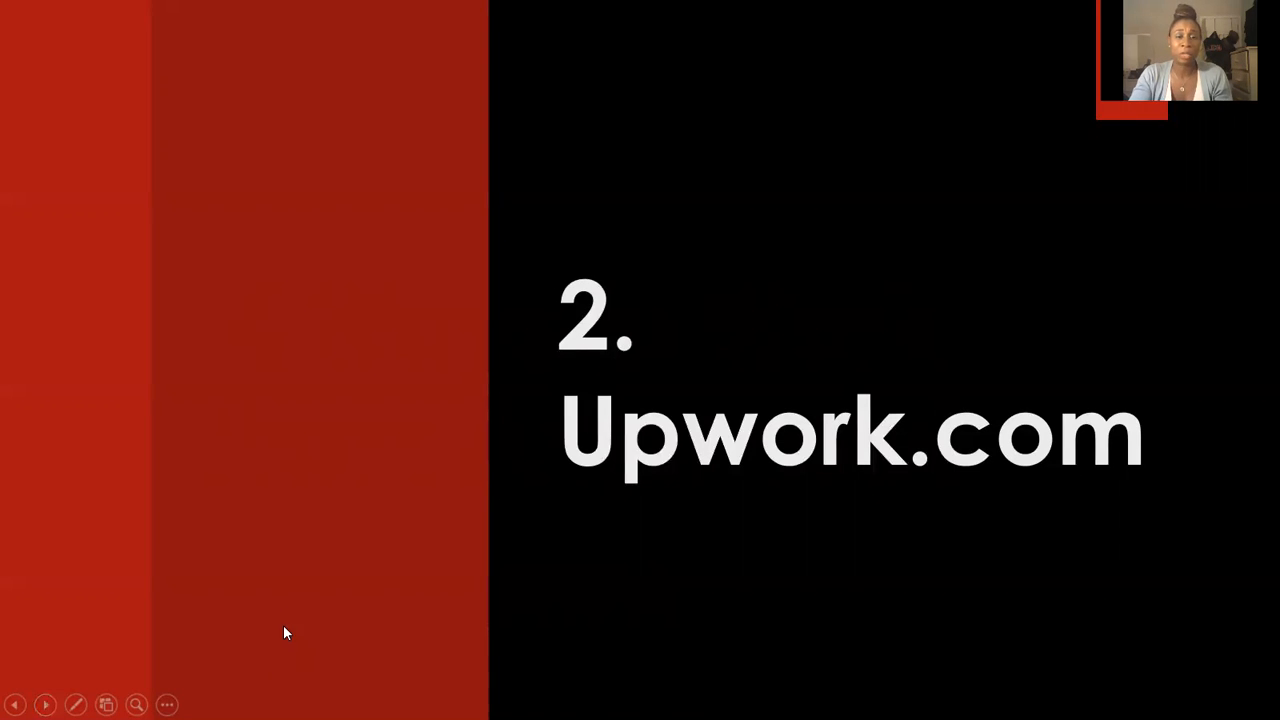
pyautogui.moveTo(288, 590)
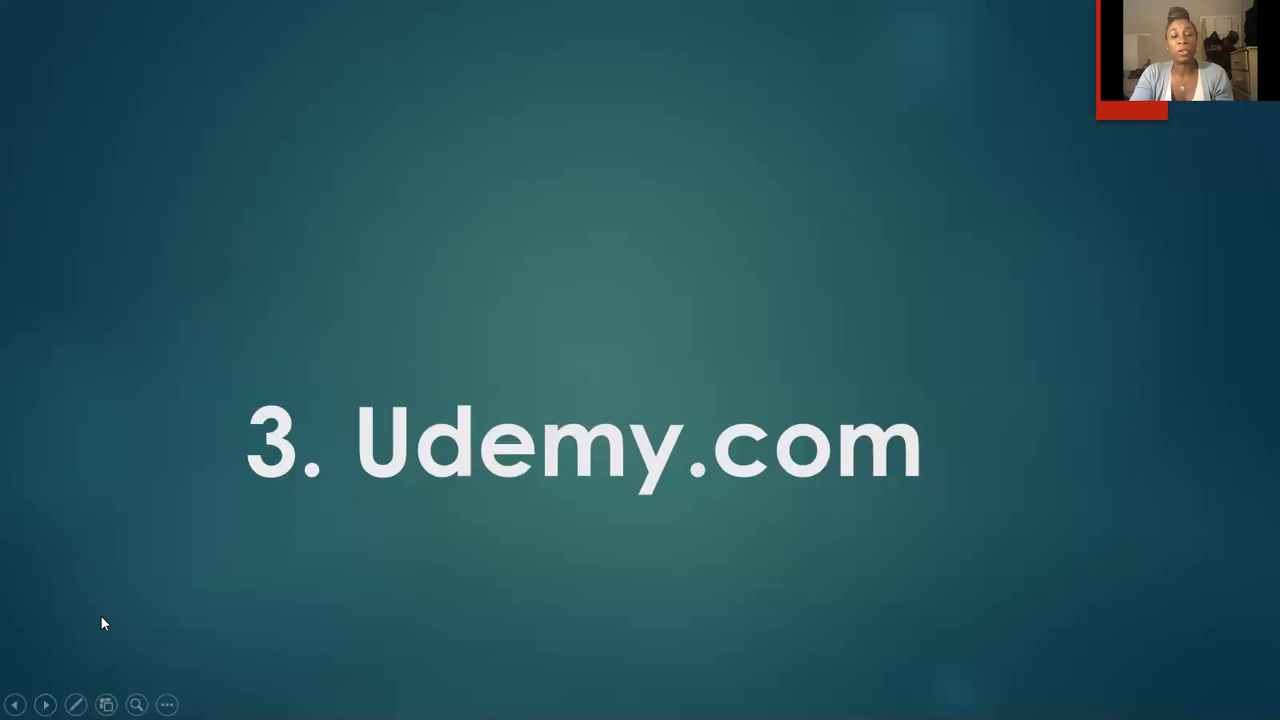
pyautogui.moveTo(110, 356)
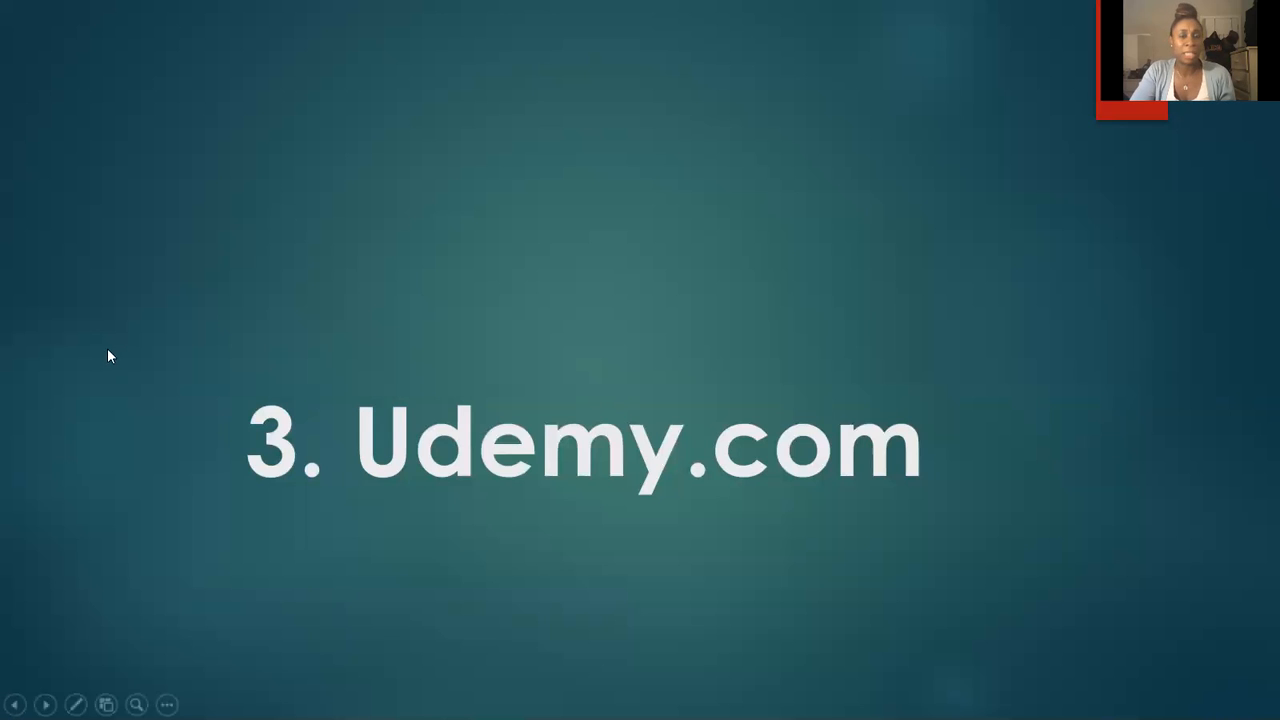
pyautogui.moveTo(640, 608)
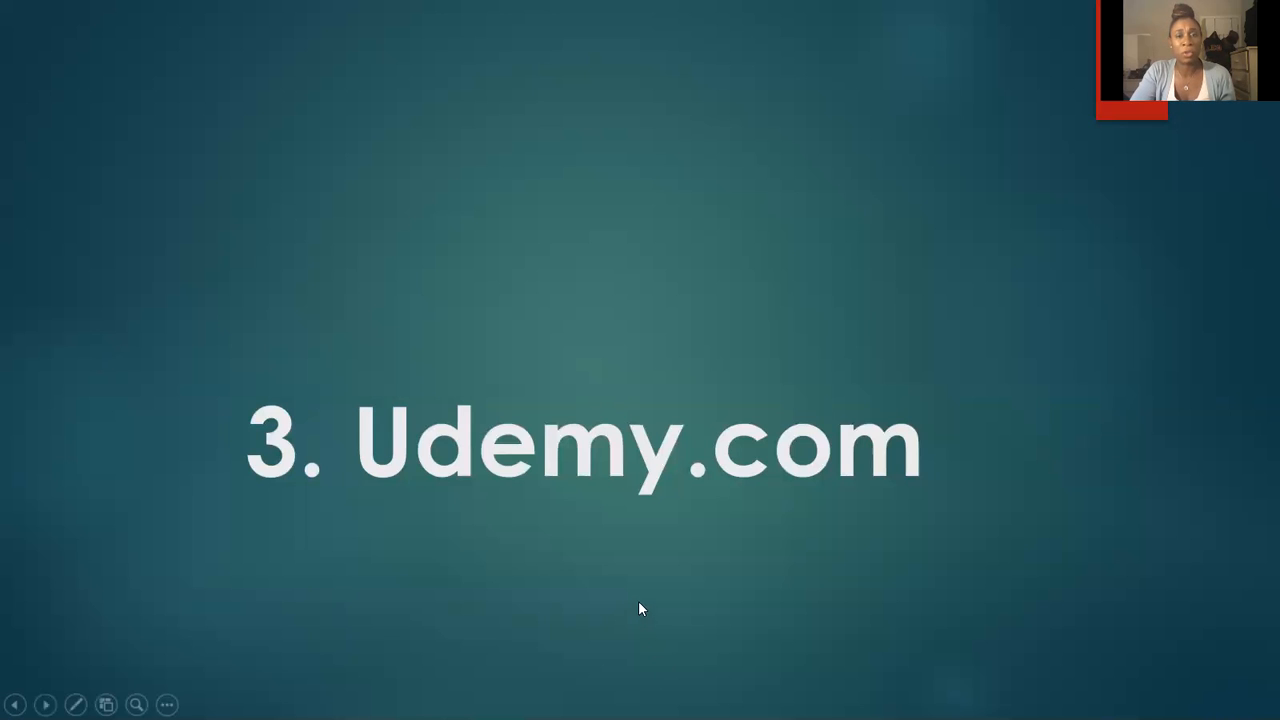
pyautogui.moveTo(644, 564)
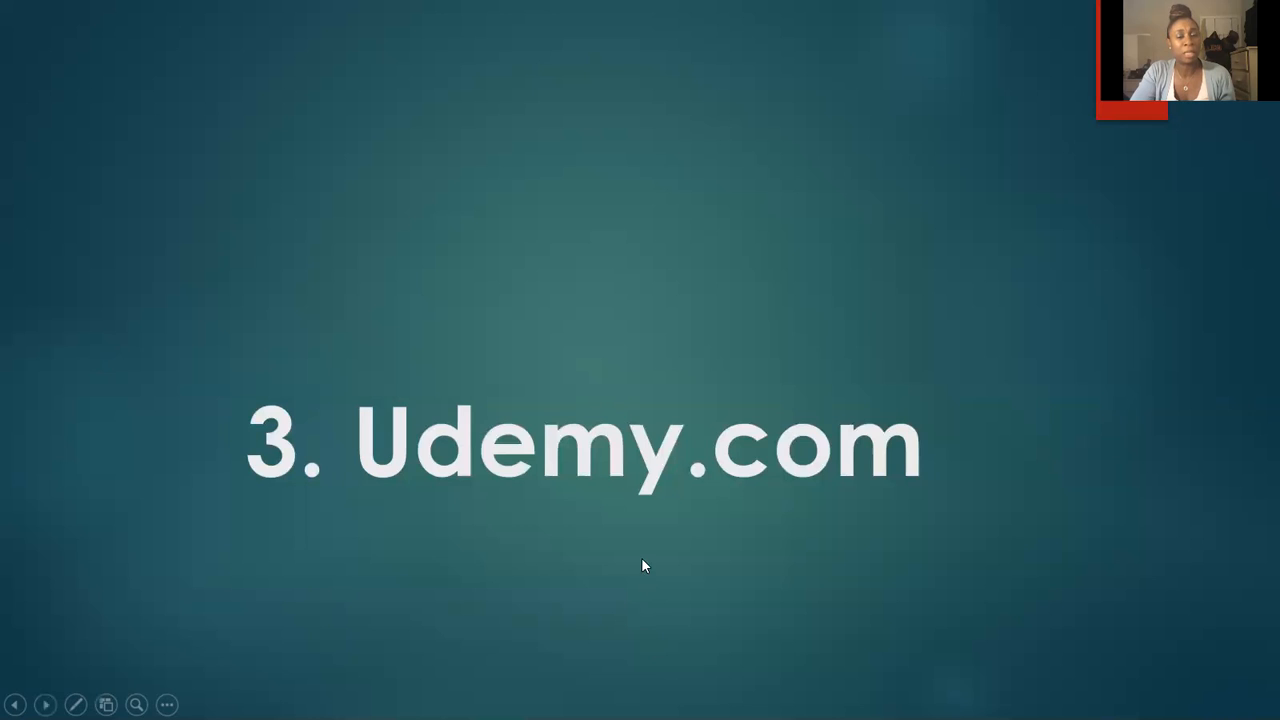
pyautogui.moveTo(640, 572)
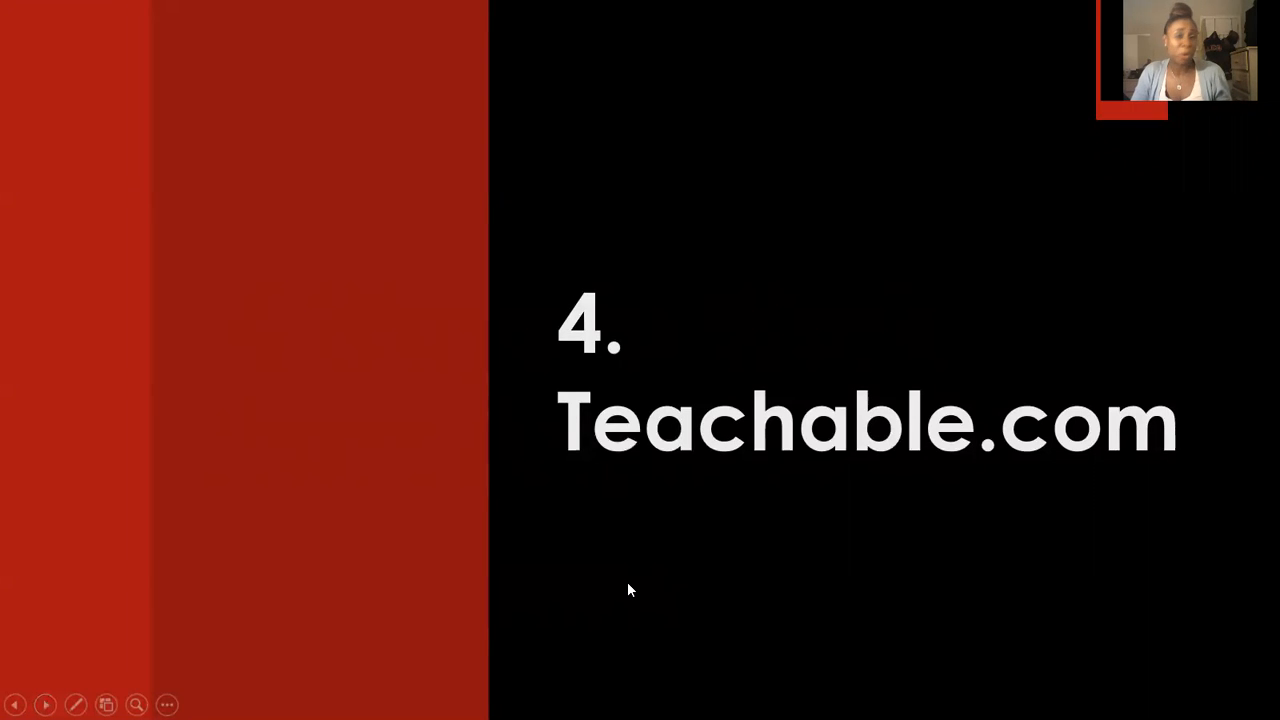
pyautogui.moveTo(798, 80)
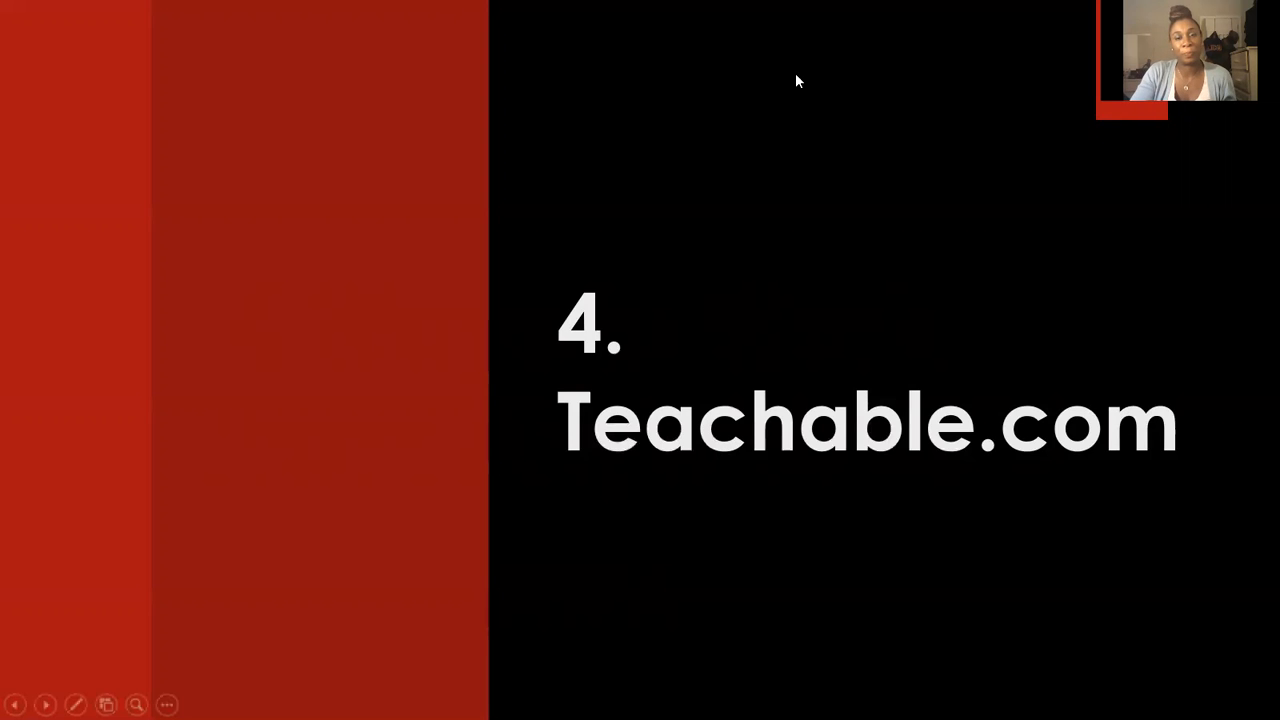